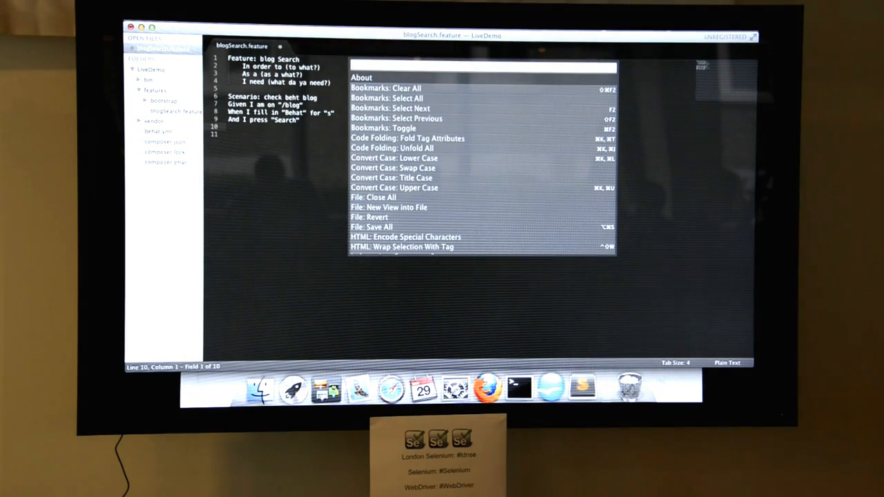
# Begin the FeatureContext class declaration extending Behat's MinkExtension context in FeatureContext.php
pyautogui.write('ti')
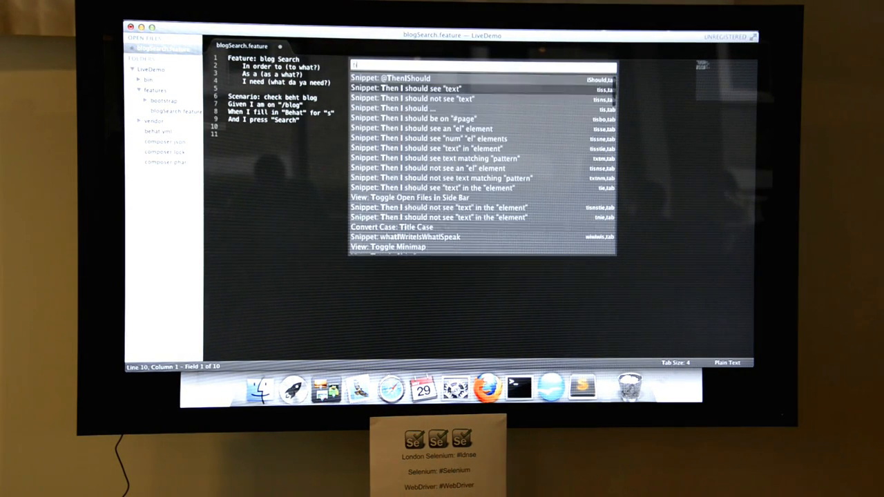
pyautogui.click(412, 89)
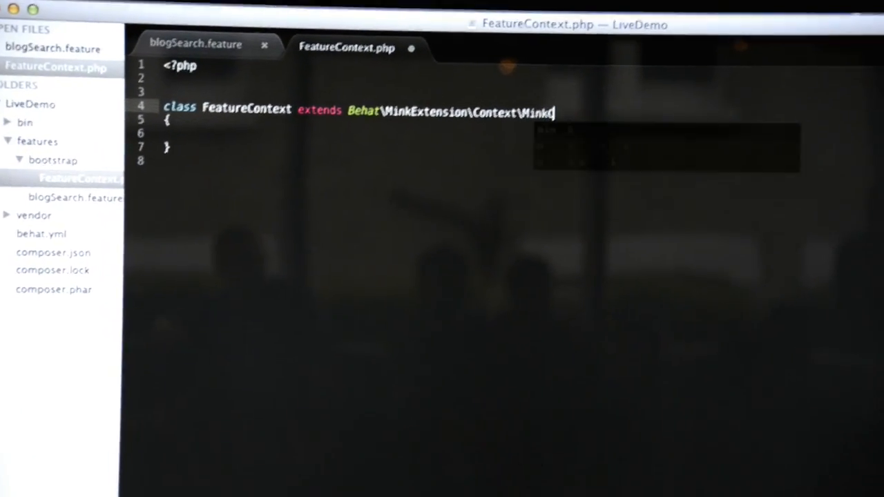
# Finish extending MinkContext and start writing inside the FeatureContext class body
pyautogui.write('Context')
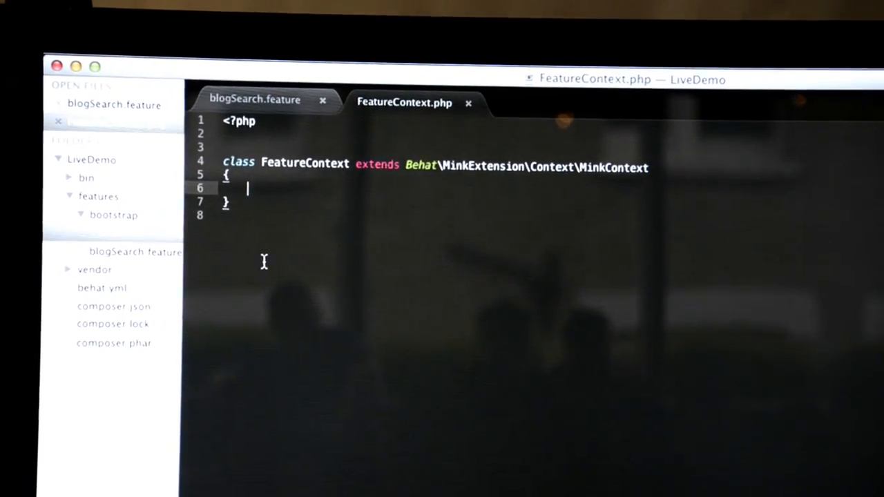
pyautogui.click(256, 100)
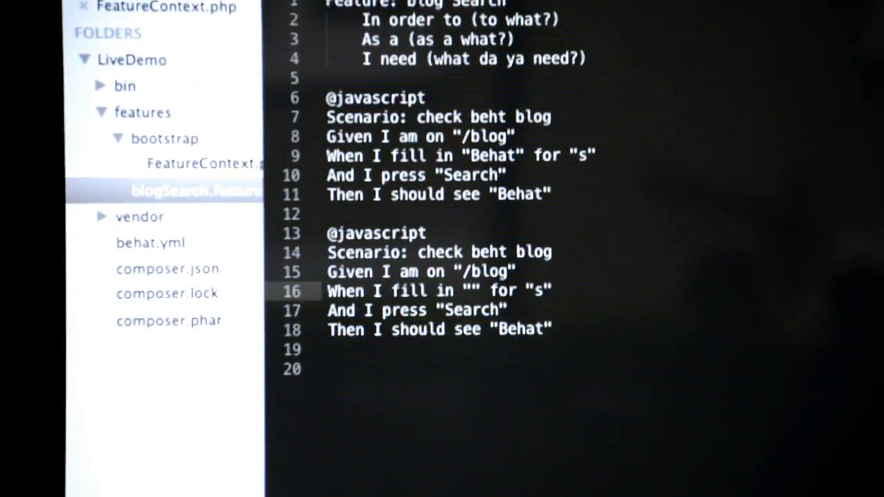
# Make the second scenario search for "Chips" and expect "No Posts"
pyautogui.write('Chips')
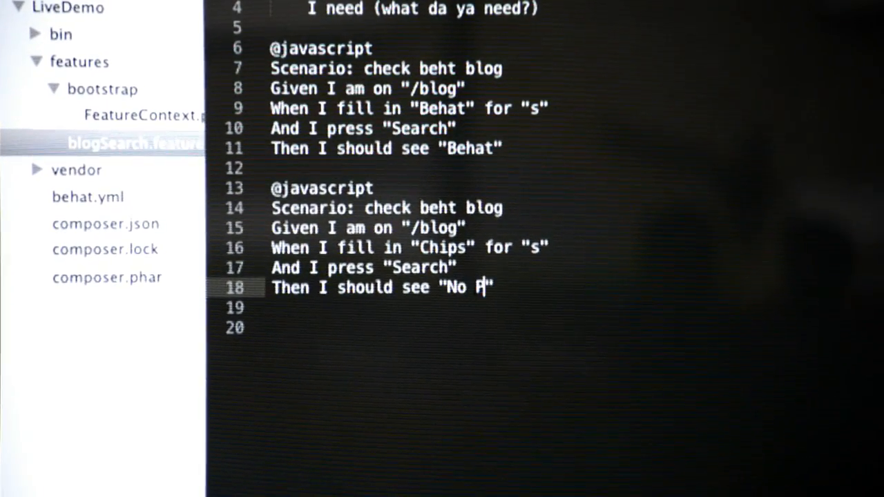
pyautogui.write('osts')
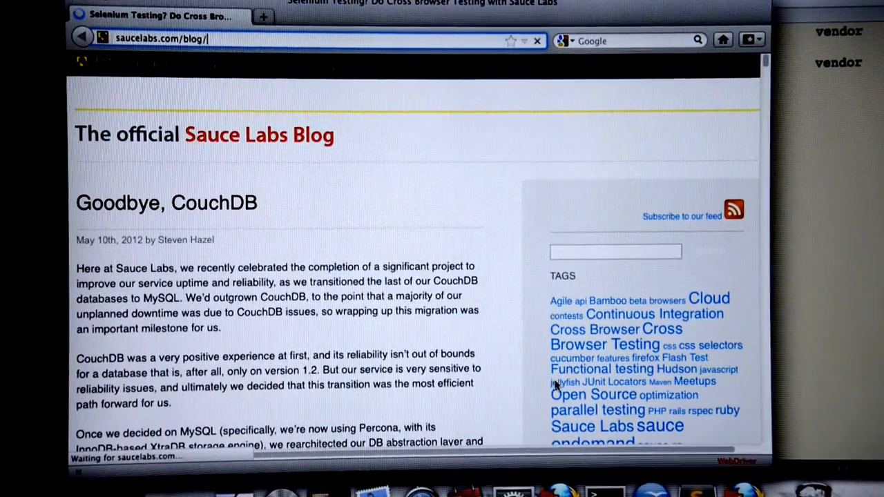
# Search the Sauce Labs blog sidebar for "Behat"
pyautogui.write('Behat')
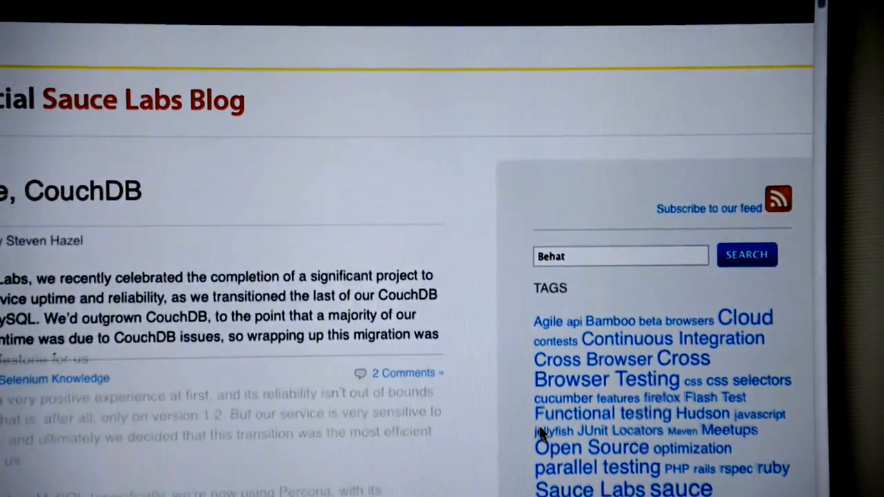
pyautogui.click(746, 255)
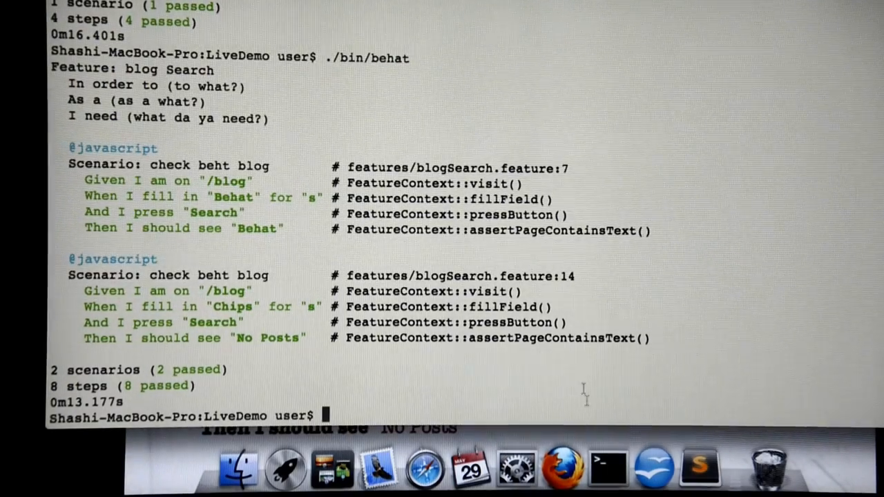
# Return to blogSearch.feature in the editor after the passing Behat run
pyautogui.click(699, 469)
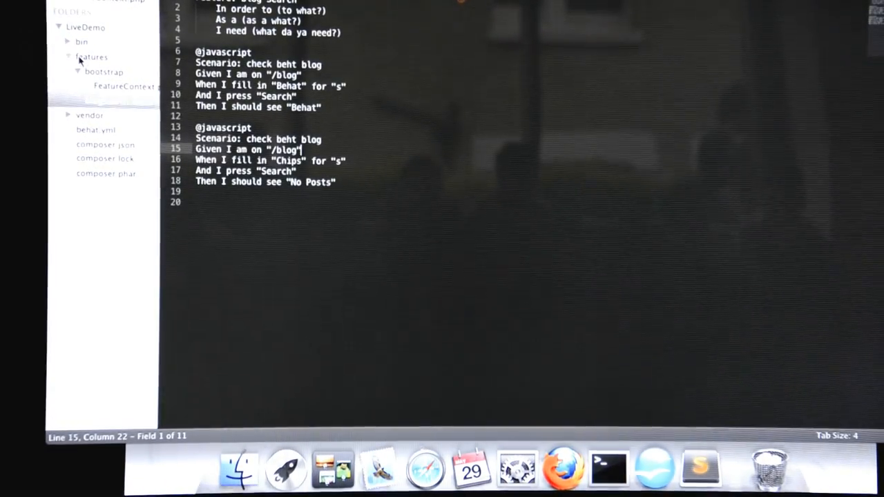
# Create and save a new atdd.feature file in the features folder
pyautogui.rightClick(92, 56)
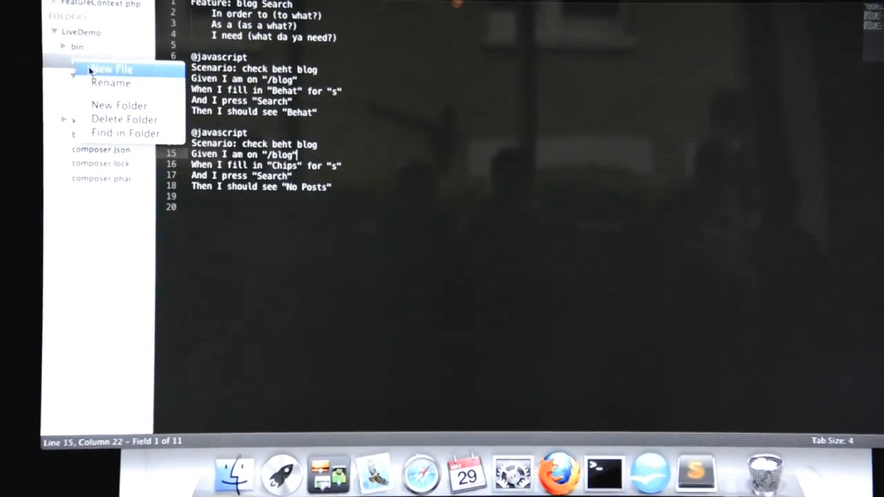
pyautogui.click(108, 69)
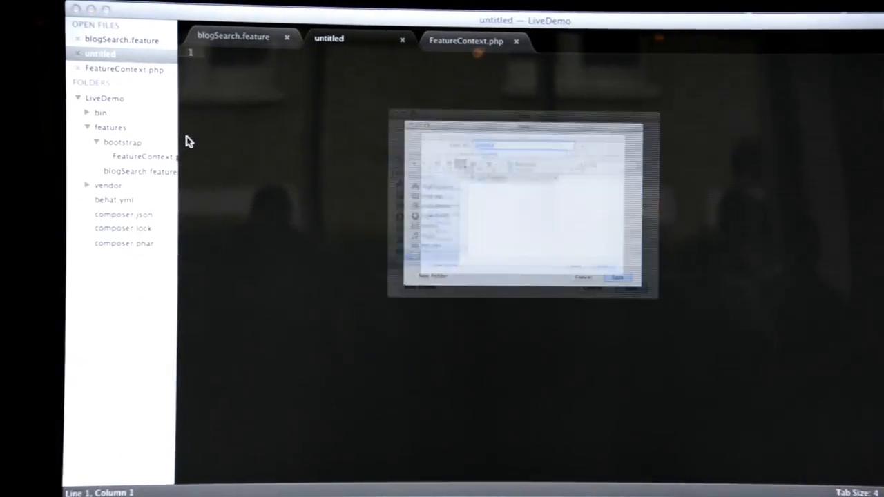
pyautogui.write('atdd')
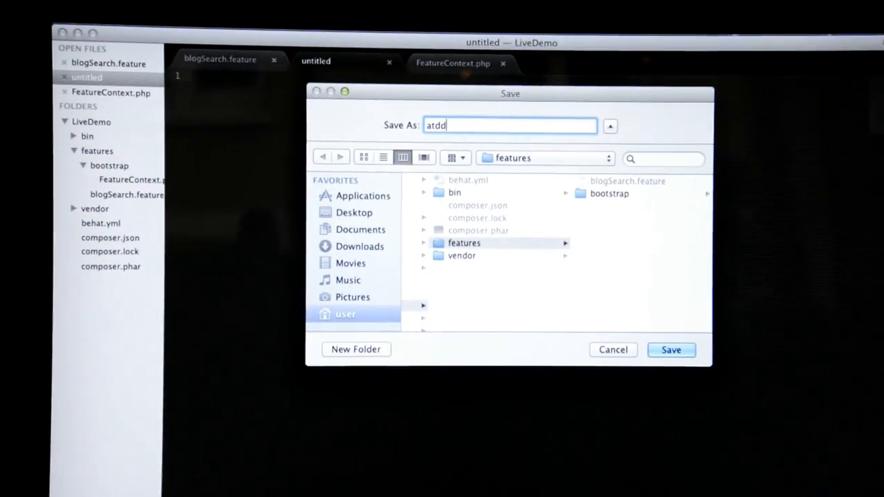
pyautogui.write('.featu')
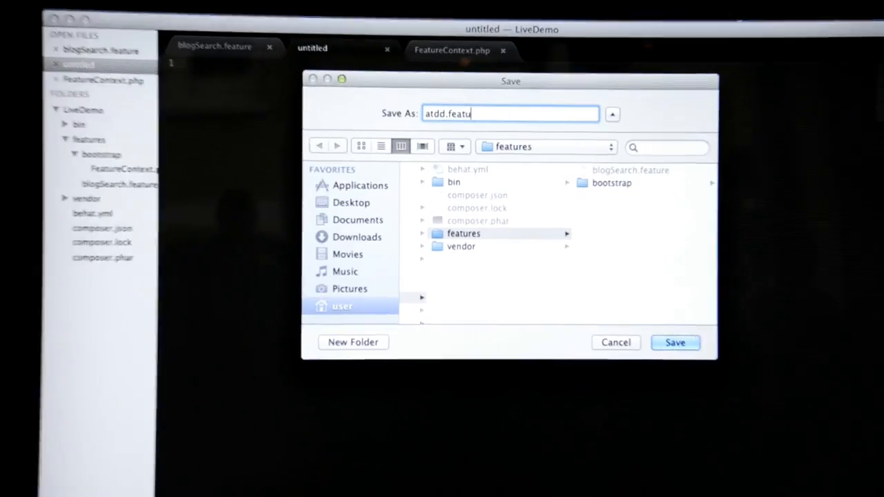
pyautogui.click(675, 342)
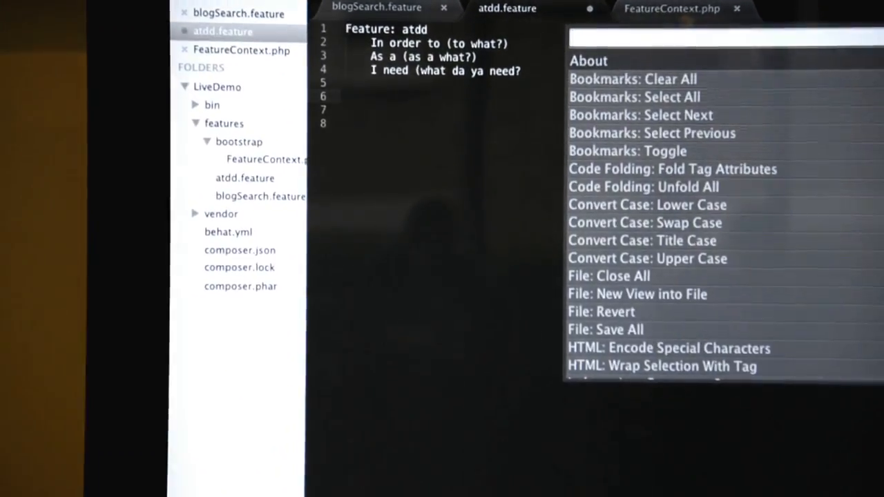
# Insert a Scenario: atdd snippet with Given I am on "/blog"
pyautogui.write('sceb')
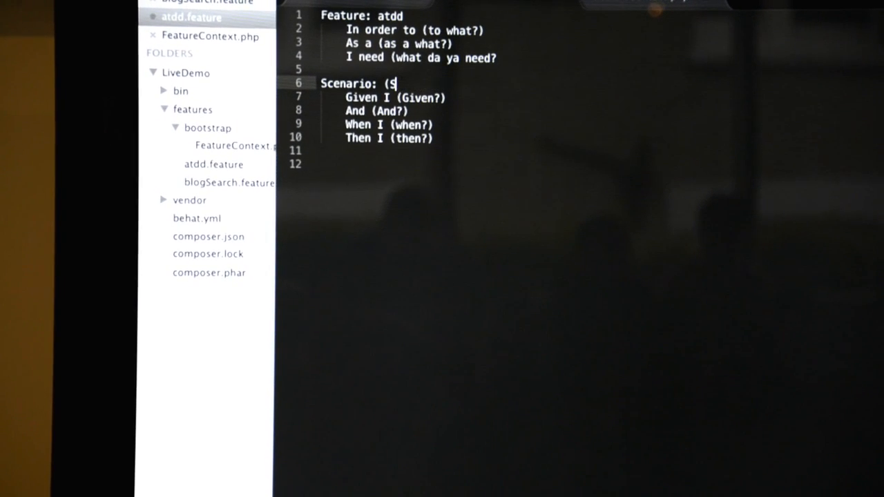
pyautogui.write('atdd')
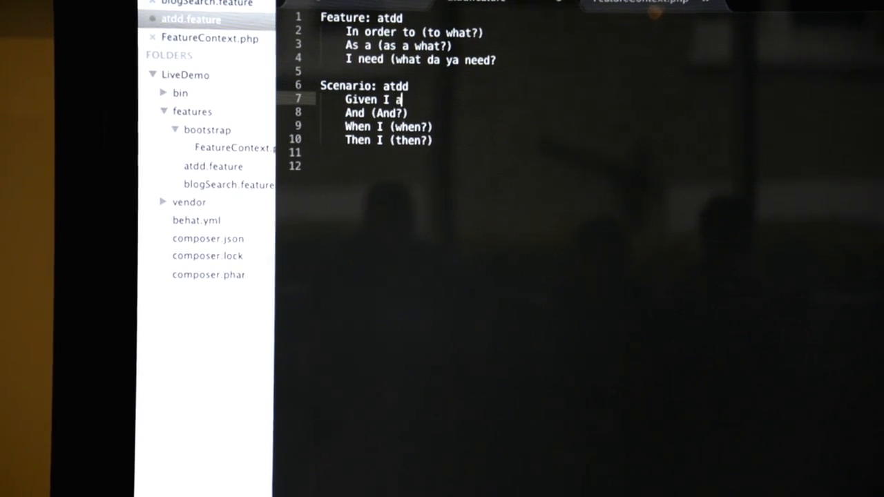
pyautogui.write('m on ""')
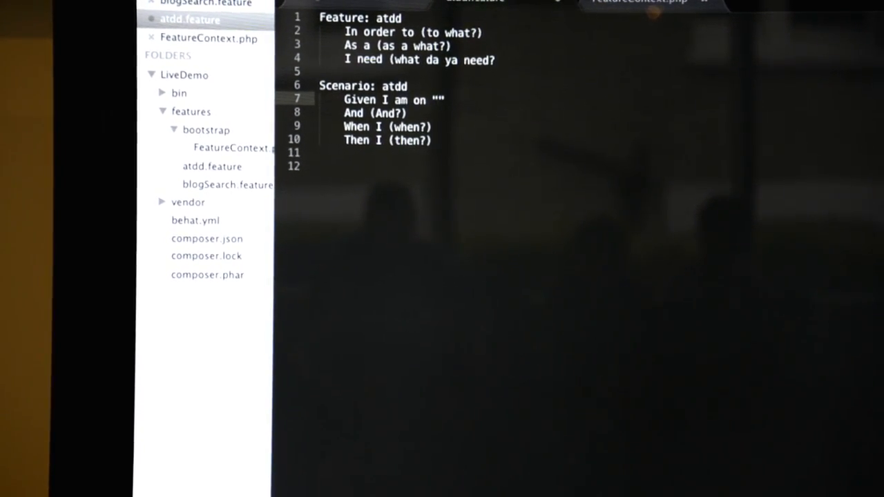
pyautogui.write('.blog')
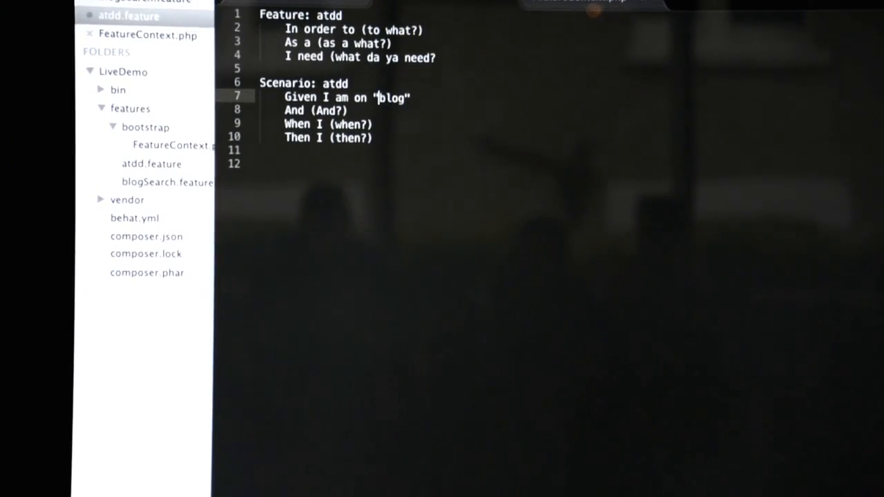
pyautogui.write('/')
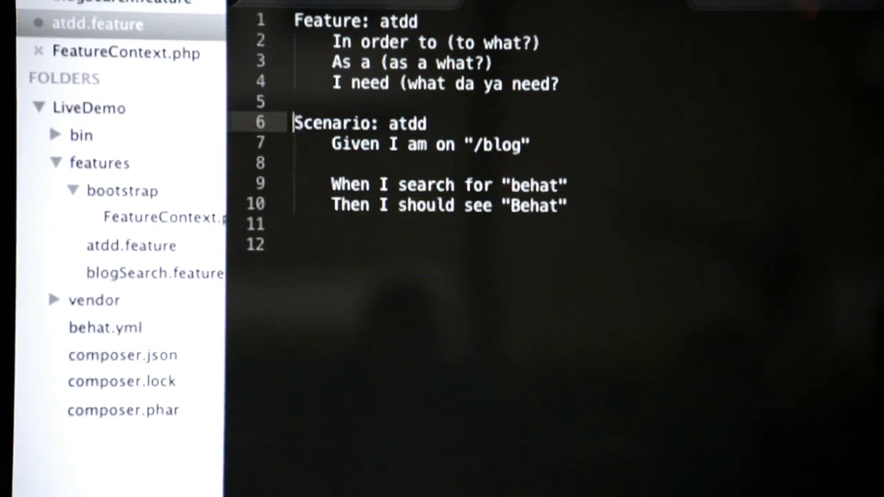
pyautogui.write('@')
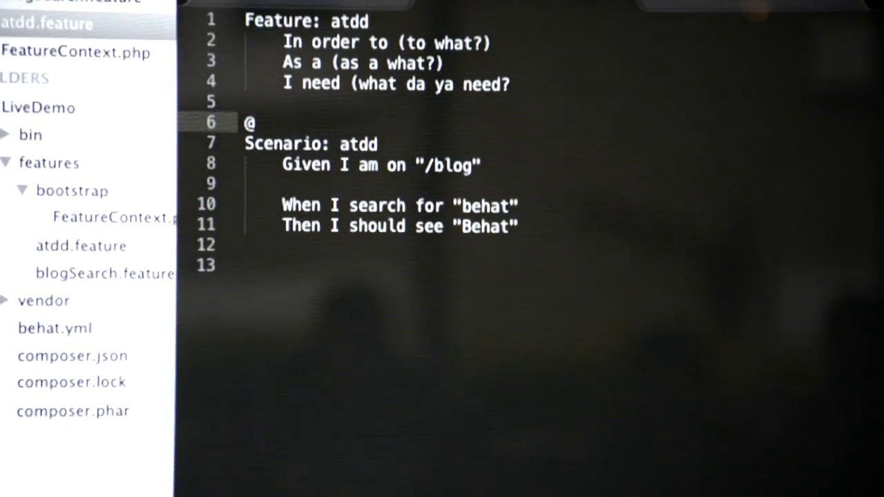
pyautogui.write('javascript')
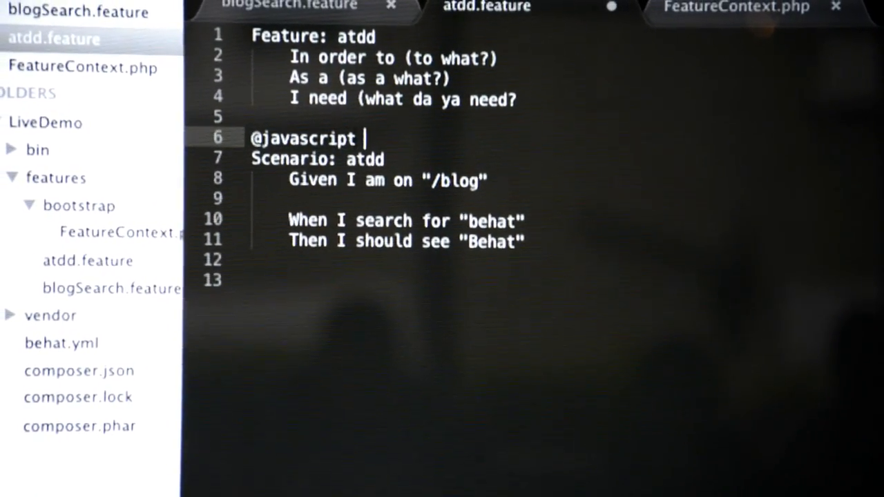
pyautogui.write('@a')
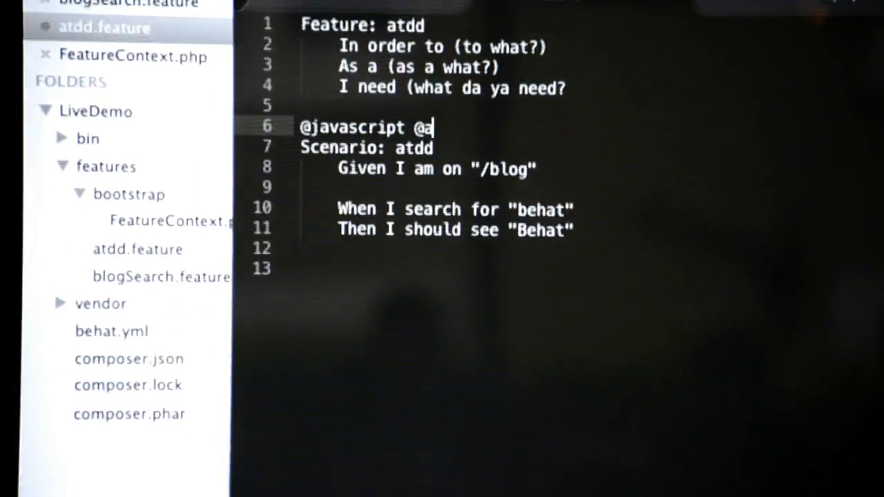
pyautogui.write('d')
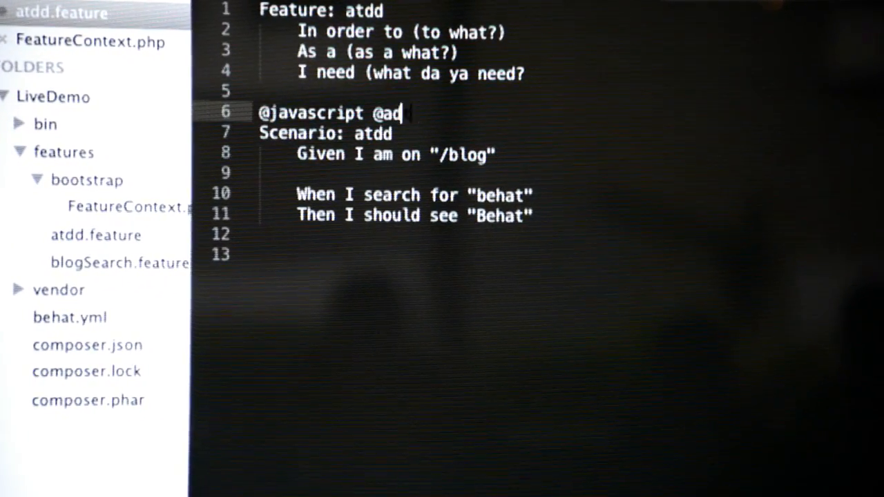
pyautogui.press('Backspace')
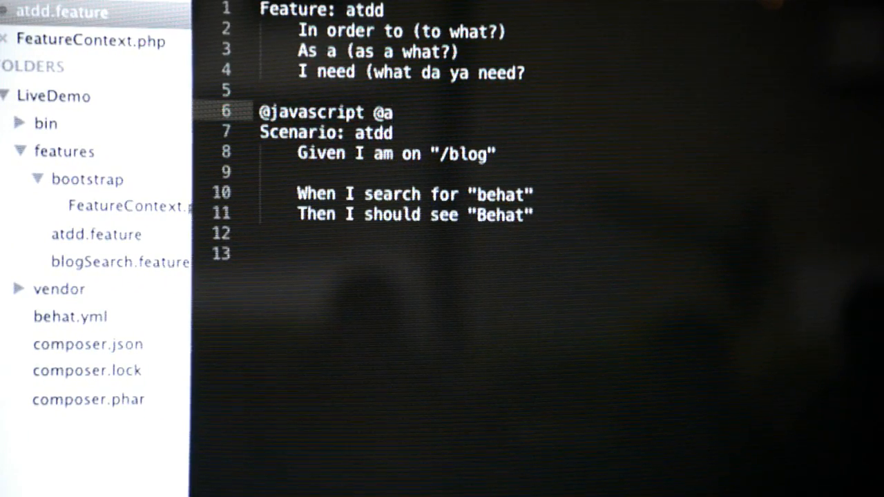
pyautogui.write('tdd')
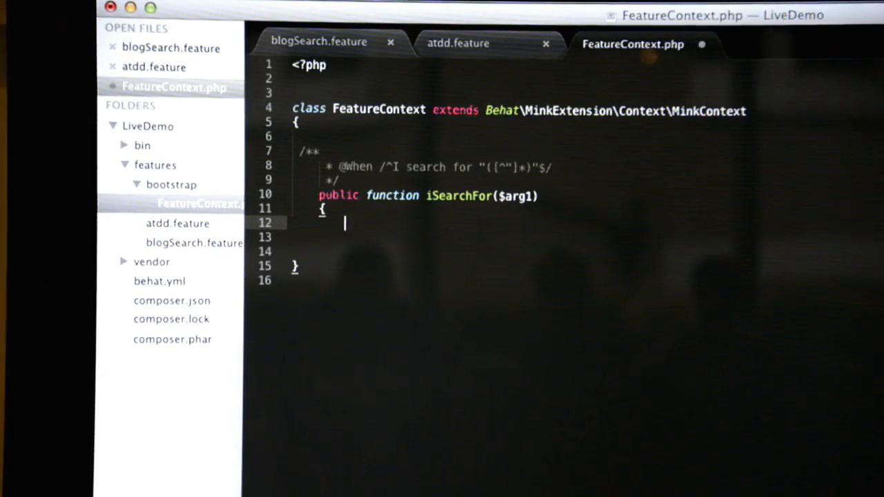
# Replace the PendingException line with $this->fillField("s", $key)
pyautogui.write('throw new PendingException();')
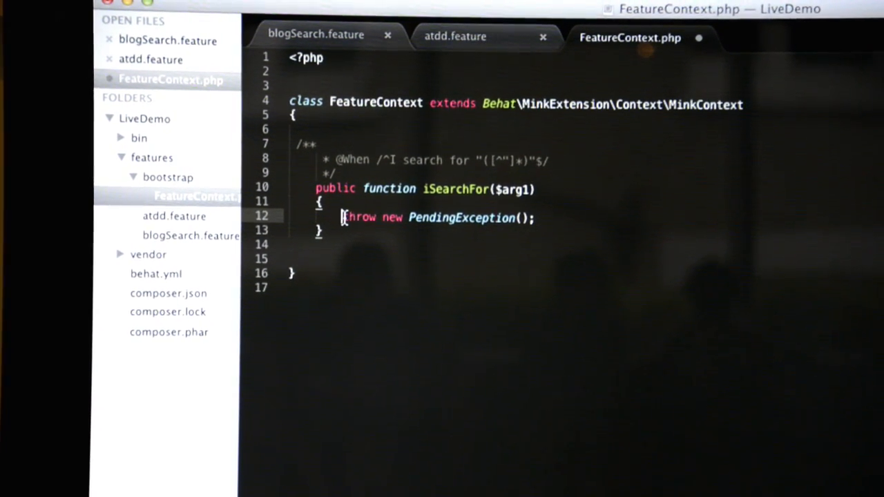
pyautogui.press('Backspace')
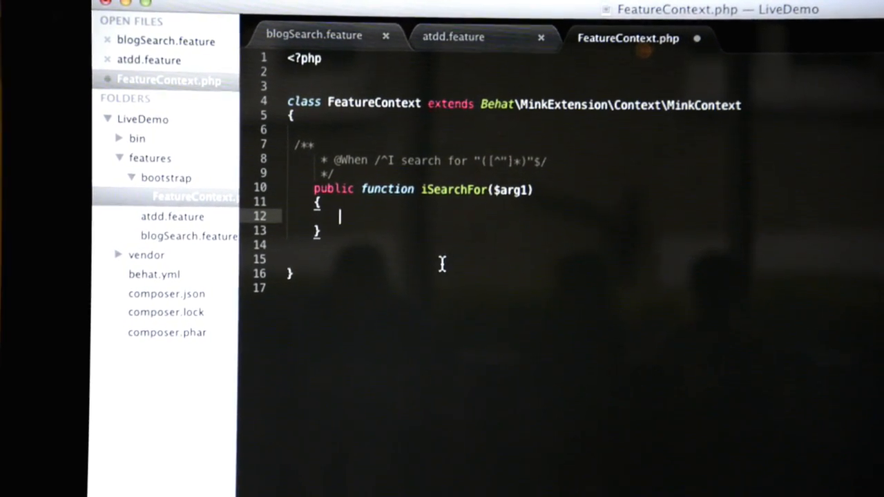
pyautogui.write('$')
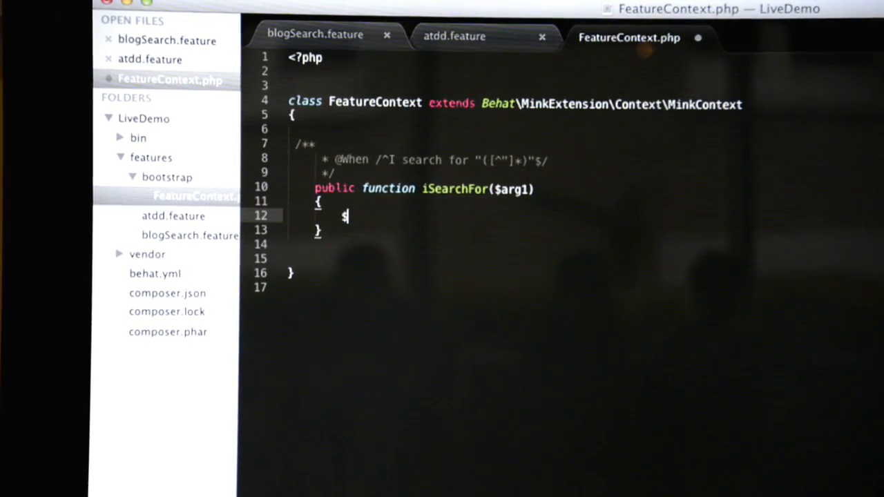
pyautogui.write('this-')
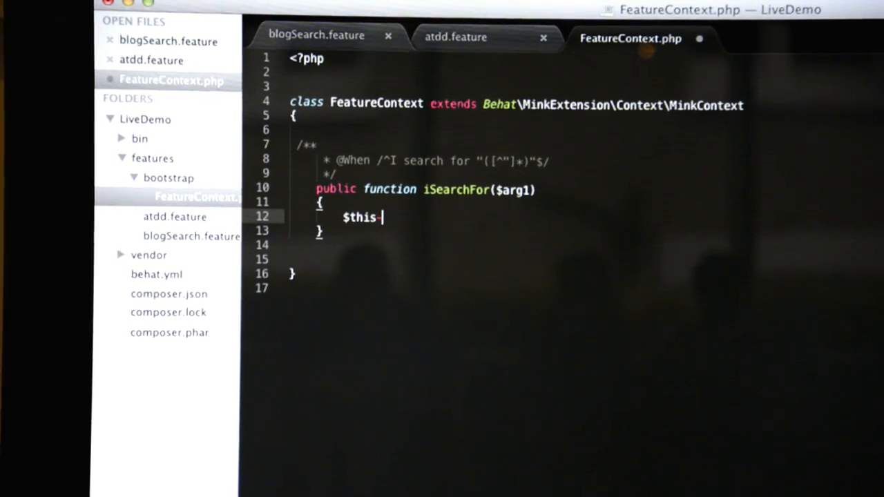
pyautogui.write('->')
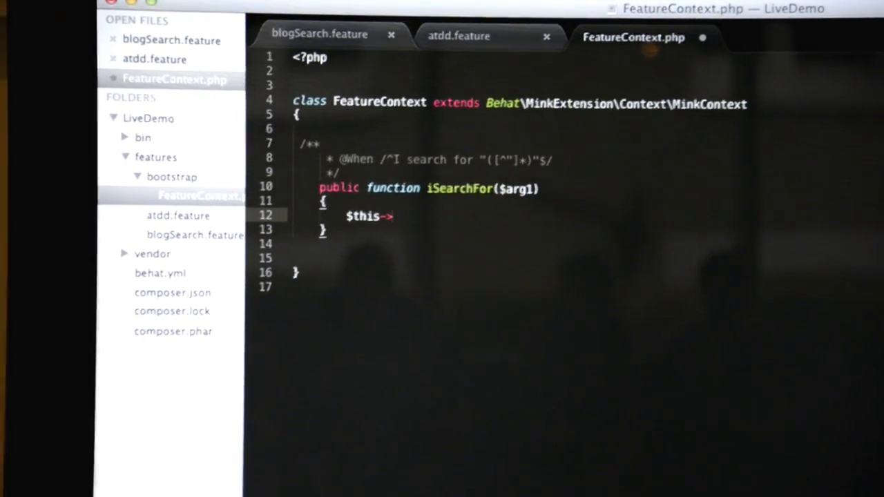
pyautogui.write('fillField("s"')
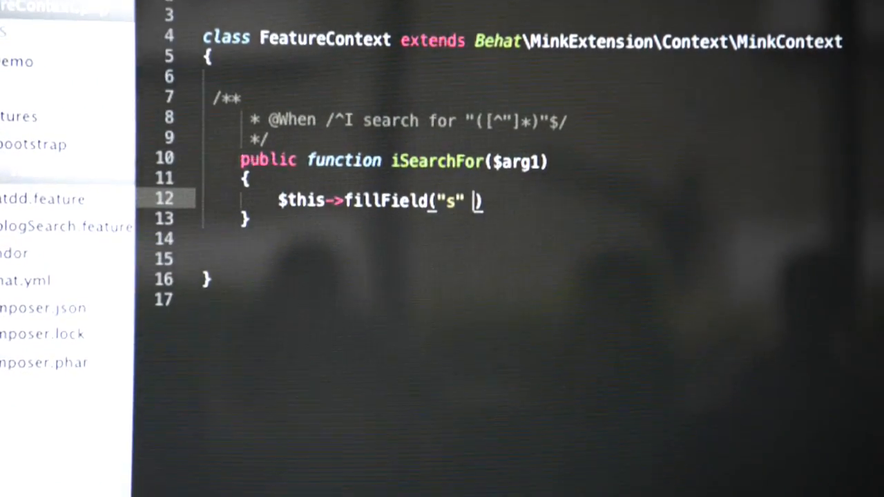
pyautogui.write('$')
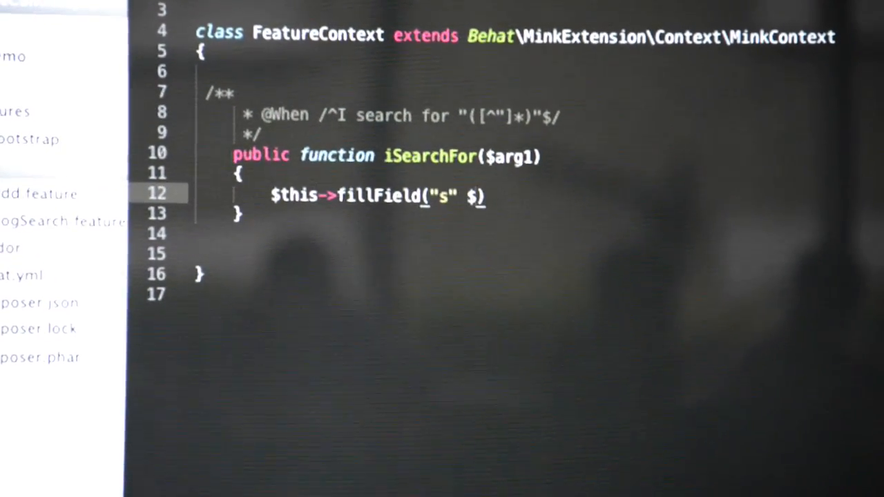
pyautogui.write('ket')
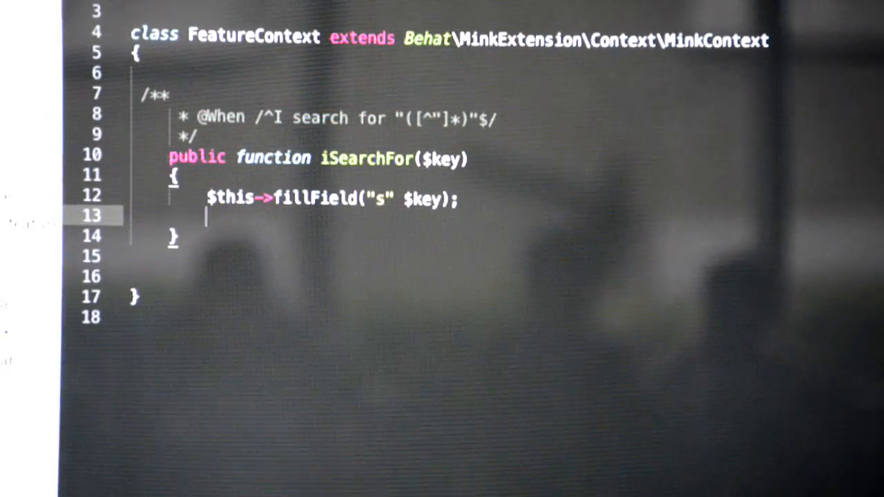
# Add $this->pressButton("Search") to the iSearchFor step
pyautogui.write('$')
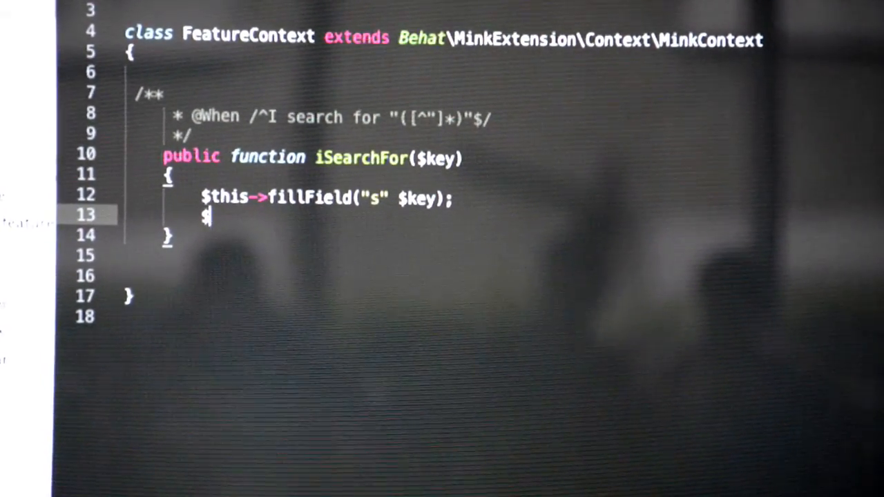
pyautogui.write('this->press')
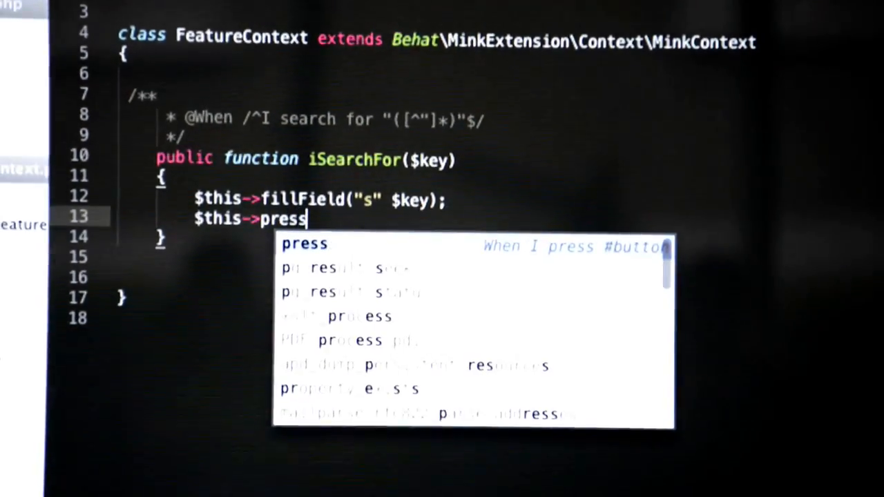
pyautogui.write('Button')
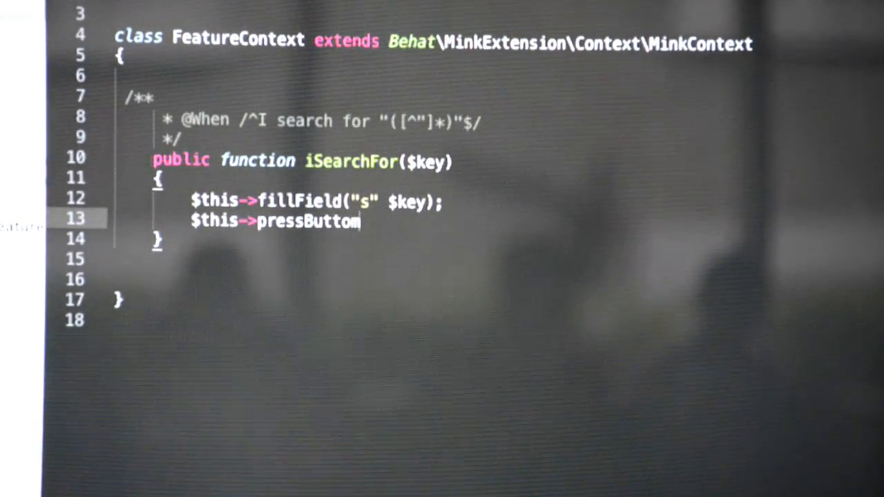
pyautogui.write('()')
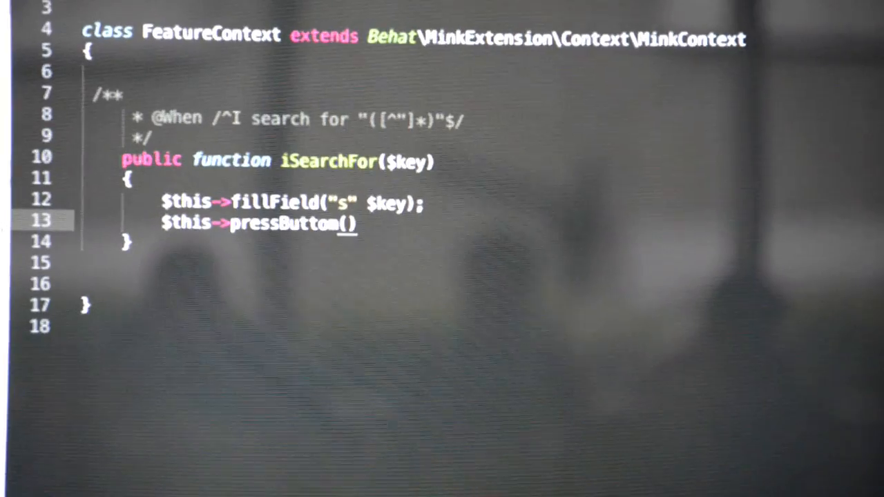
pyautogui.write('Search')
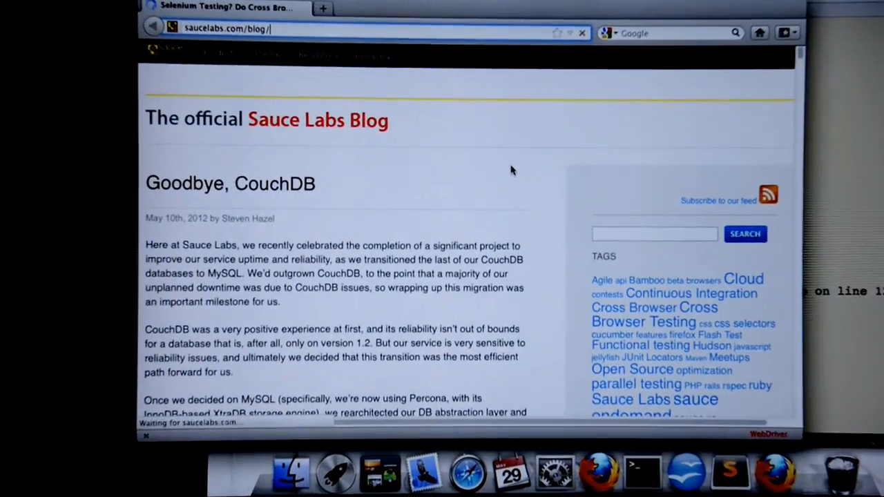
# Search the Sauce Labs blog for "behat" in Firefox
pyautogui.write('behat')
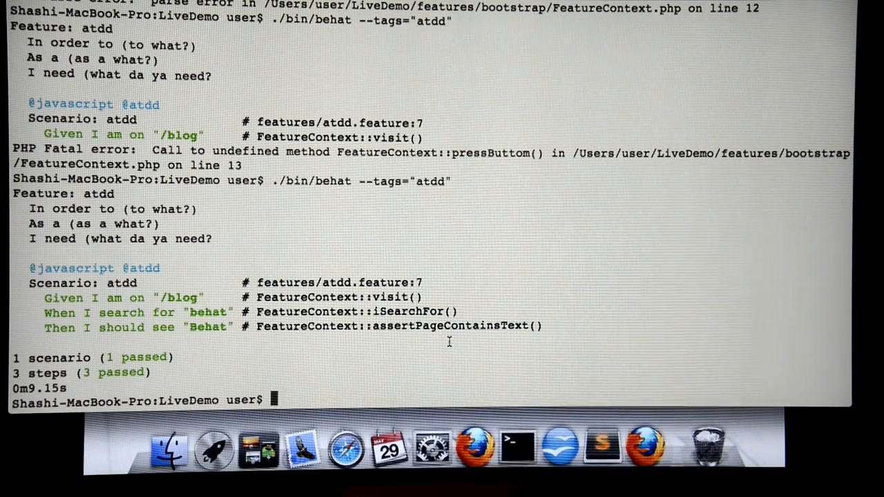
# Run ./bin/behat --tags="atdd" with the html formatter so the scenario passes and writes report.html
pyautogui.write('./bin/behat --tags="atdd"')
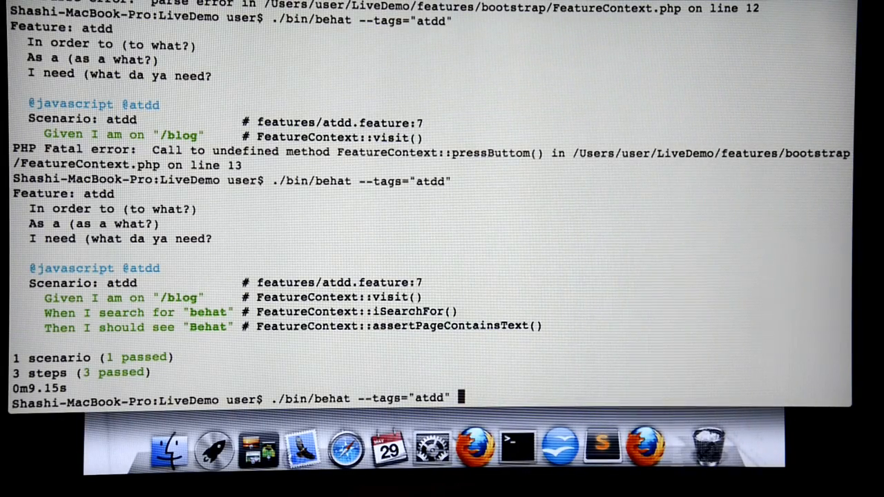
pyautogui.write('-f htm')
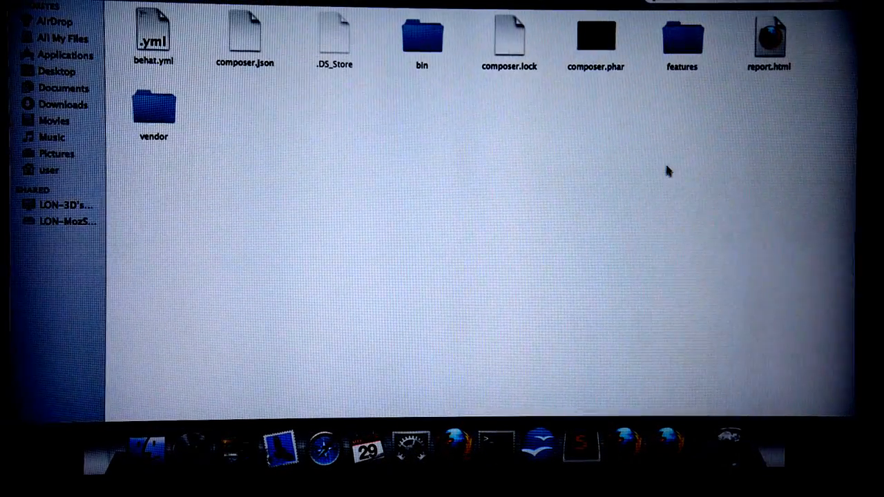
# Check the Open With applications for report.html, then open it in Firefox to view the results
pyautogui.rightClick(768, 39)
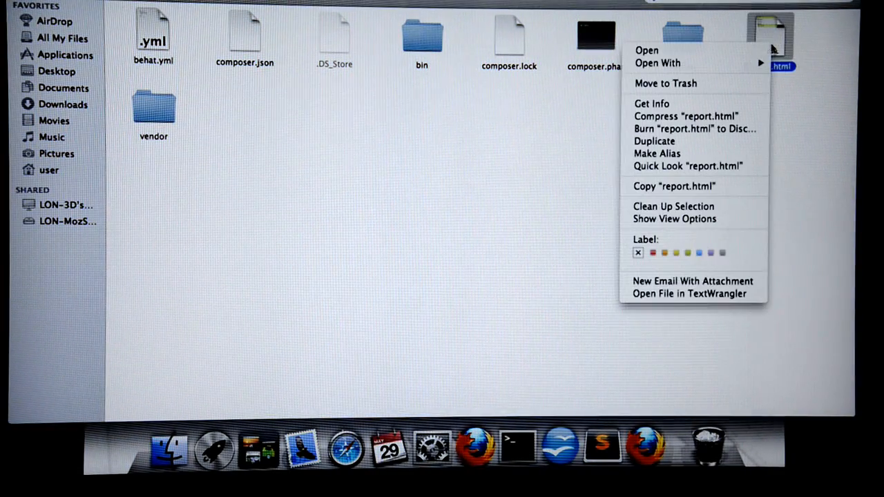
pyautogui.click(658, 63)
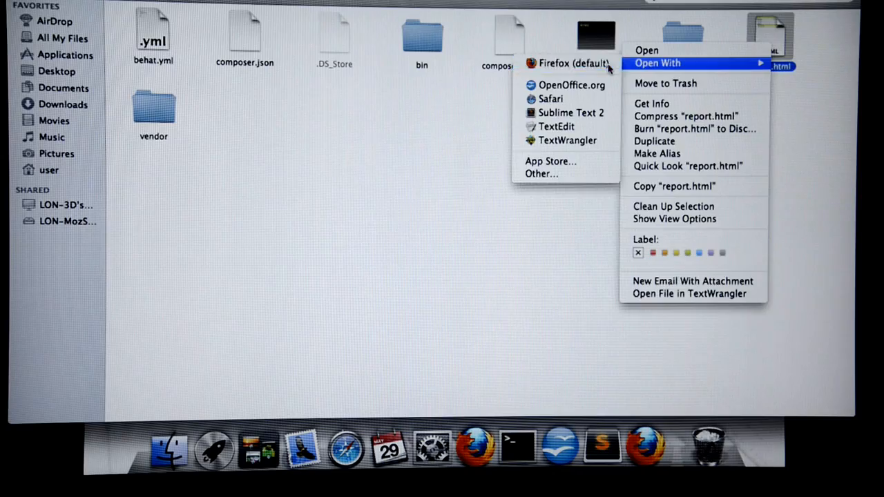
pyautogui.click(568, 64)
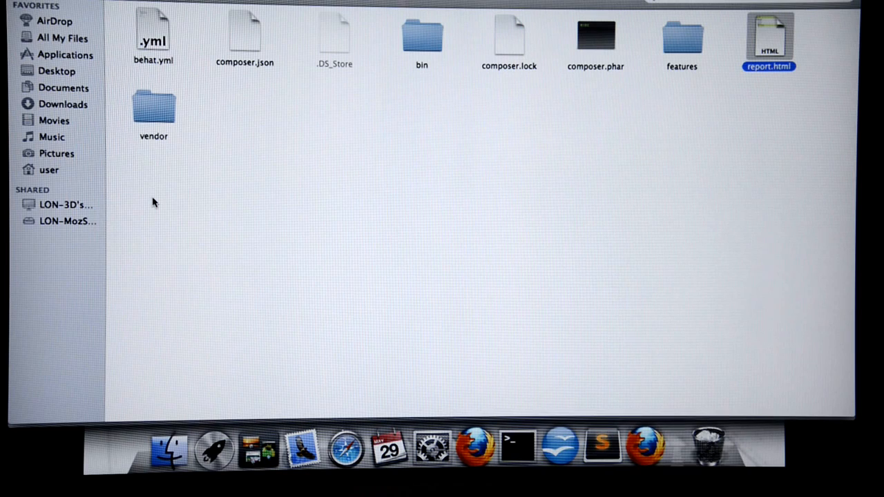
pyautogui.doubleClick(768, 39)
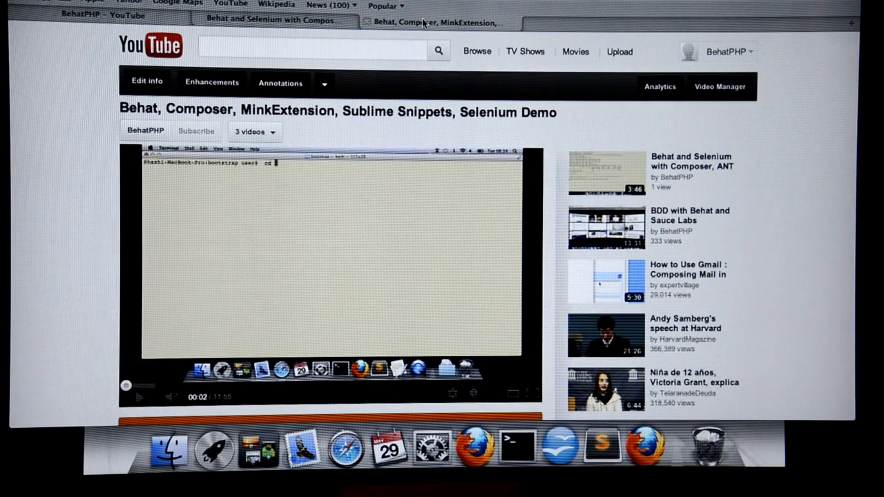
# Play the demo video through cloning the BehatDemo repository into a Test folder
pyautogui.click(271, 20)
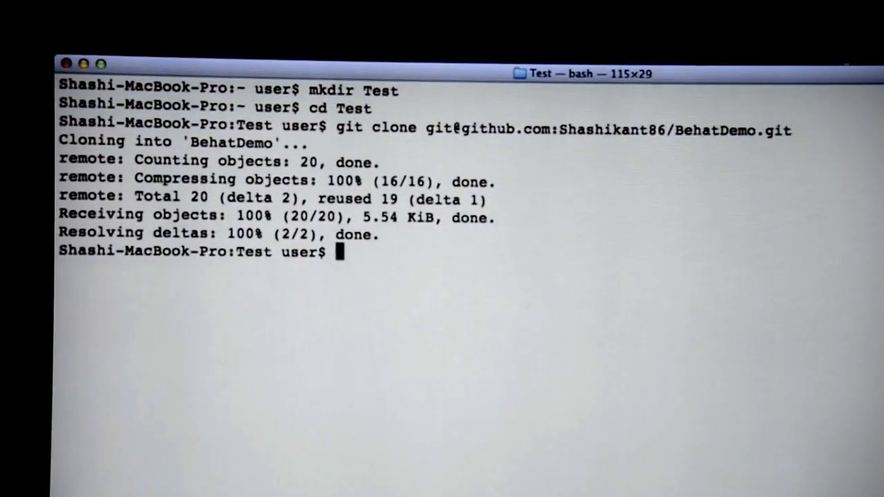
# Follow the demo into BehatDemo as it curls the Composer installer and starts composer.phar install
pyautogui.write('cd BehatDemo/')
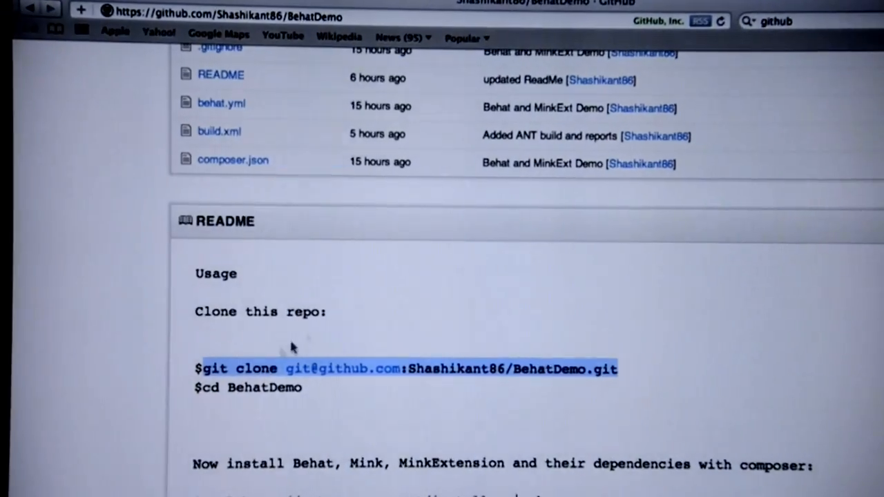
pyautogui.scroll(-3)
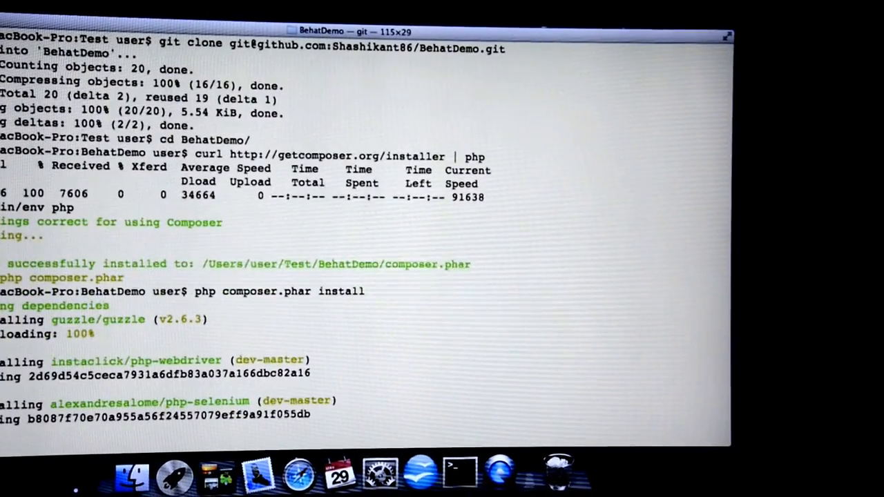
# Watch composer.phar install finish Behat, Mink and MinkExtension, then list the folder with ls
pyautogui.scroll(-3)
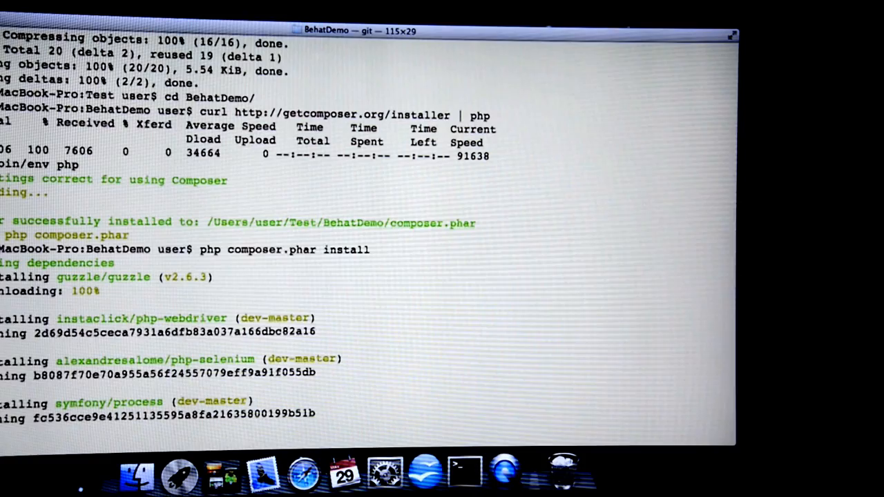
pyautogui.scroll(-3)
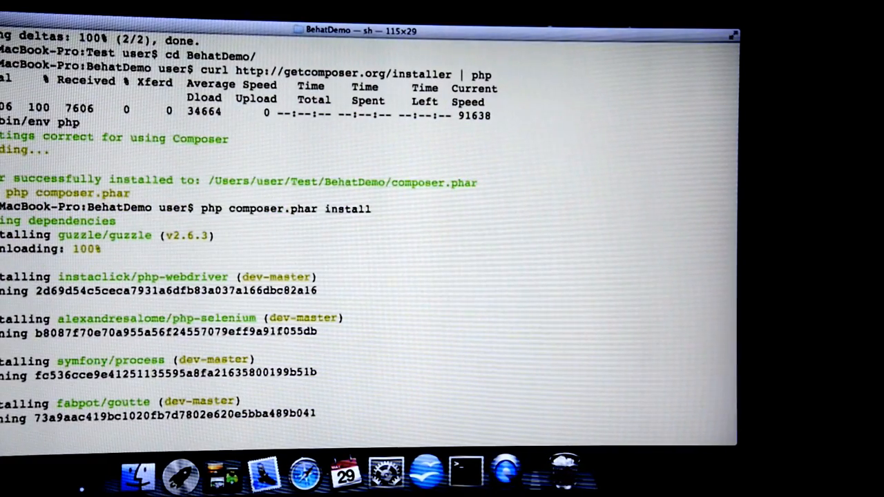
pyautogui.scroll(-3)
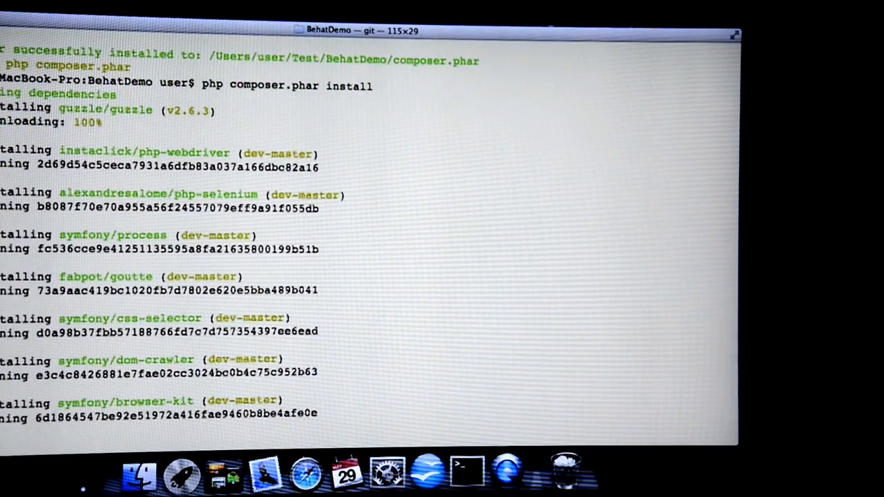
pyautogui.scroll(-3)
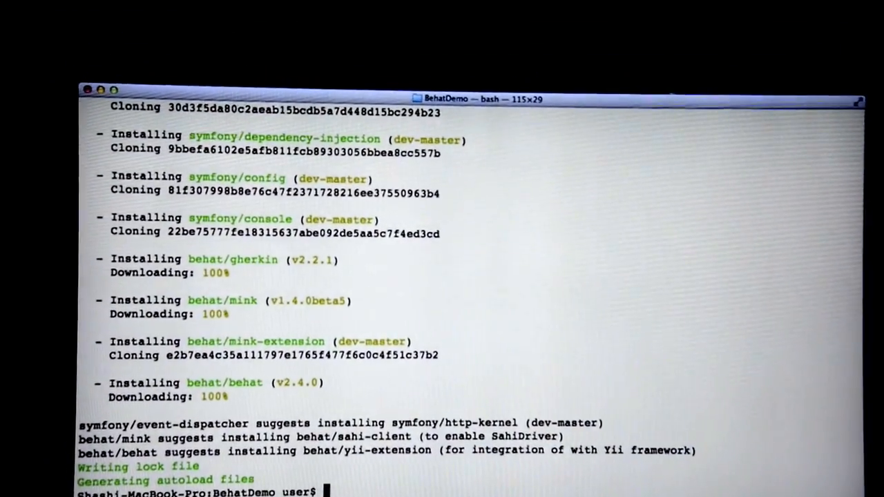
pyautogui.write('ls')
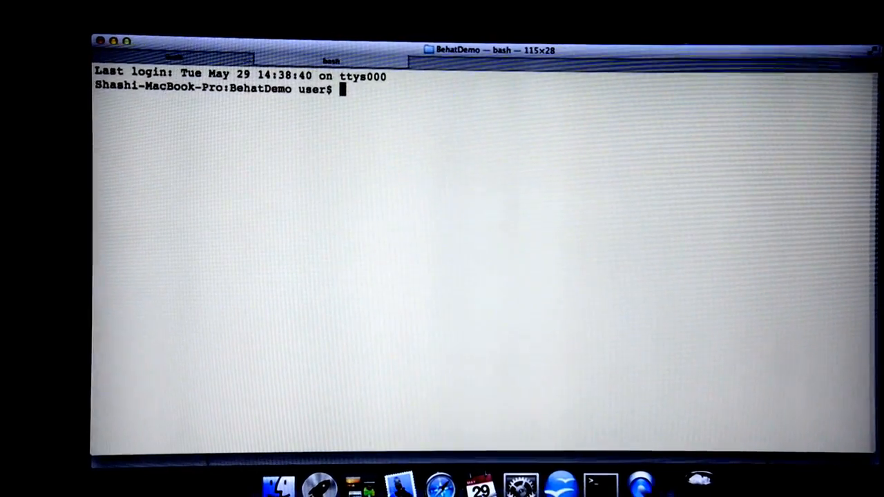
# Follow the java -jar Selenium start and ant run, then view the BehatDemo folder with its new report folder
pyautogui.write('java -jar')
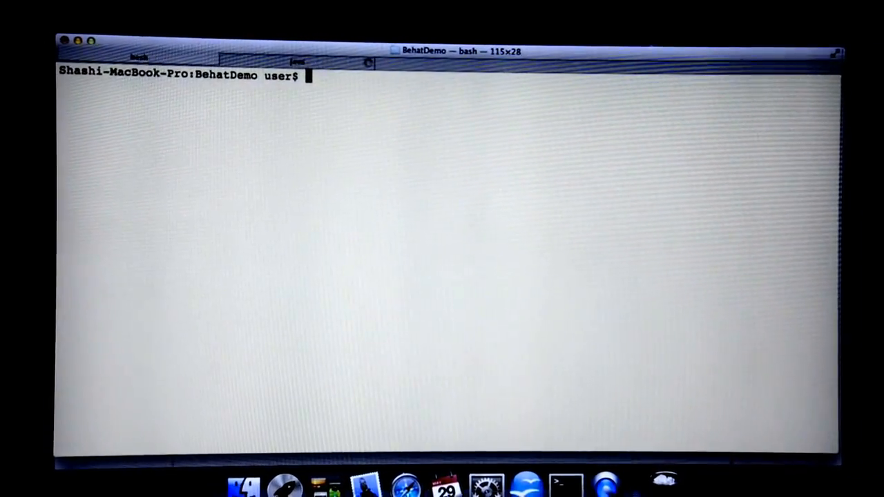
pyautogui.write('ant run')
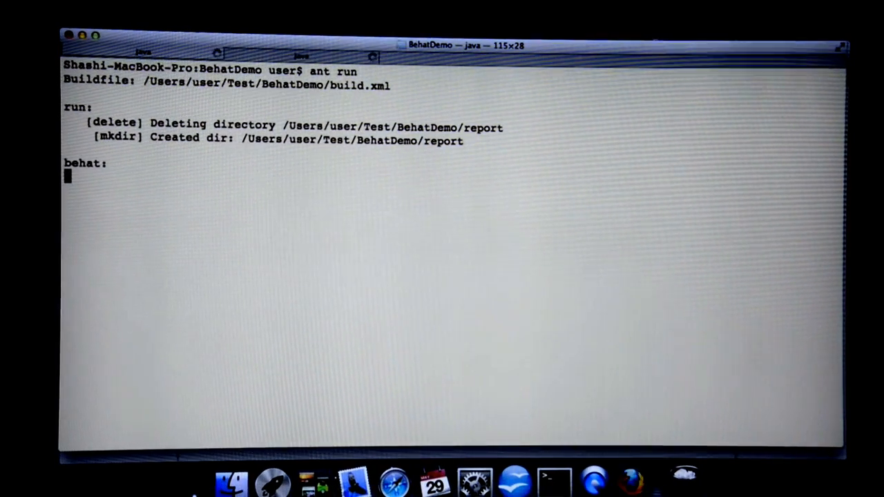
pyautogui.moveTo(339, 220)
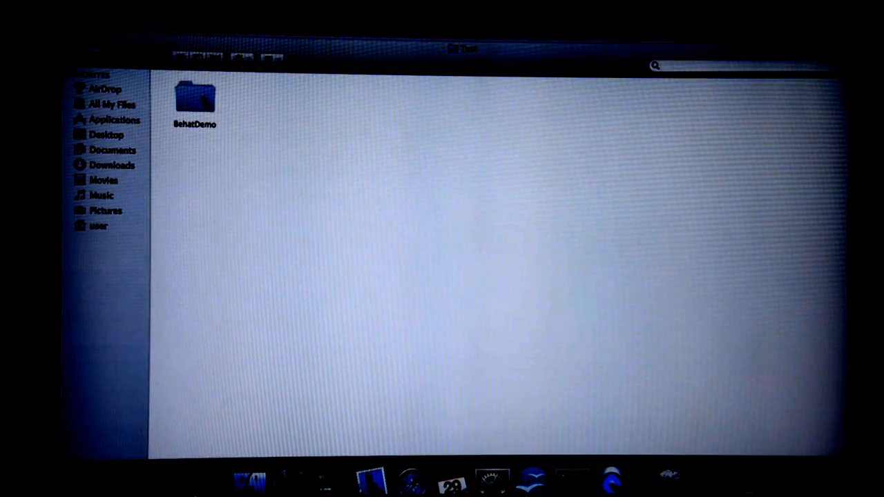
pyautogui.doubleClick(195, 100)
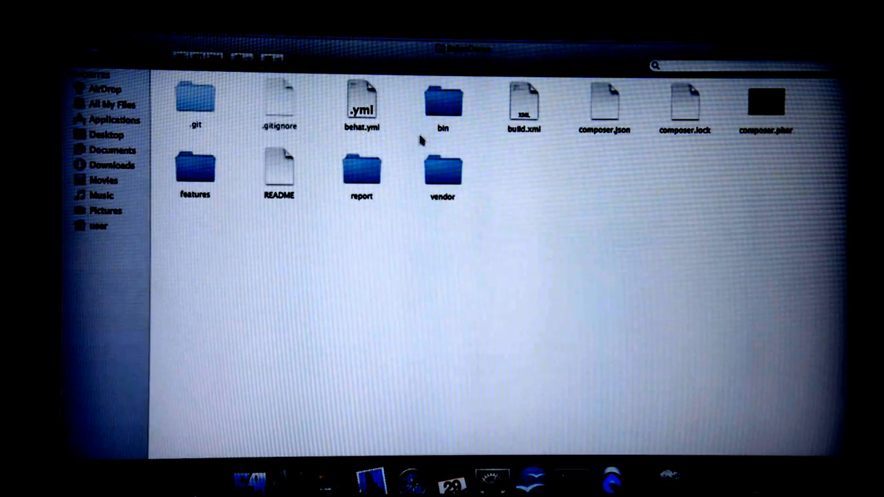